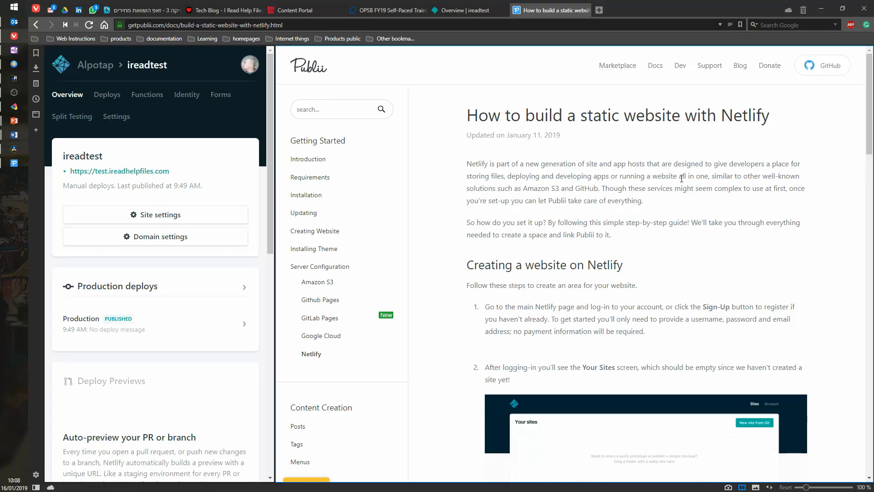
Check the index.html inside the downloaded zip archive, then scroll the guide to the Netlify site steps
scroll(down, 3)
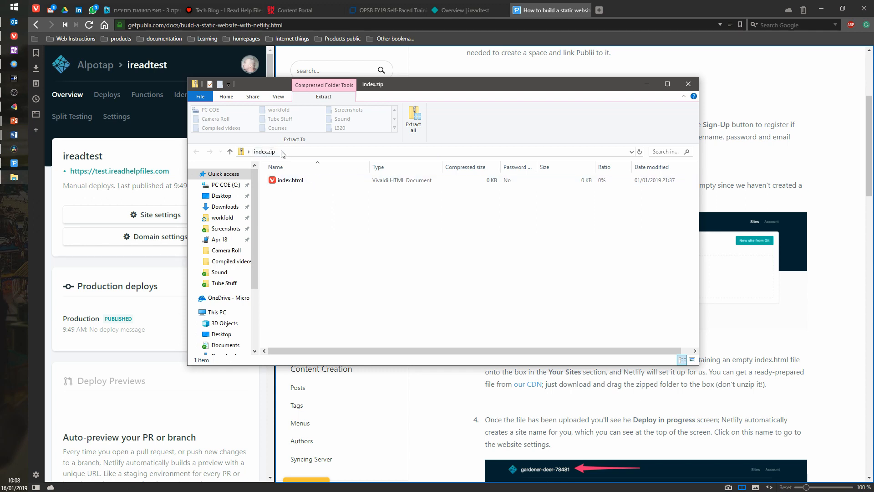
click(291, 179)
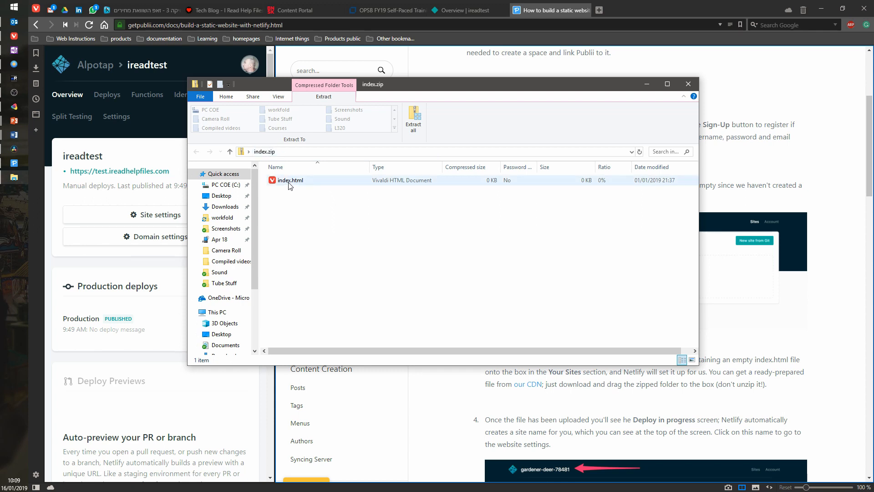
click(289, 179)
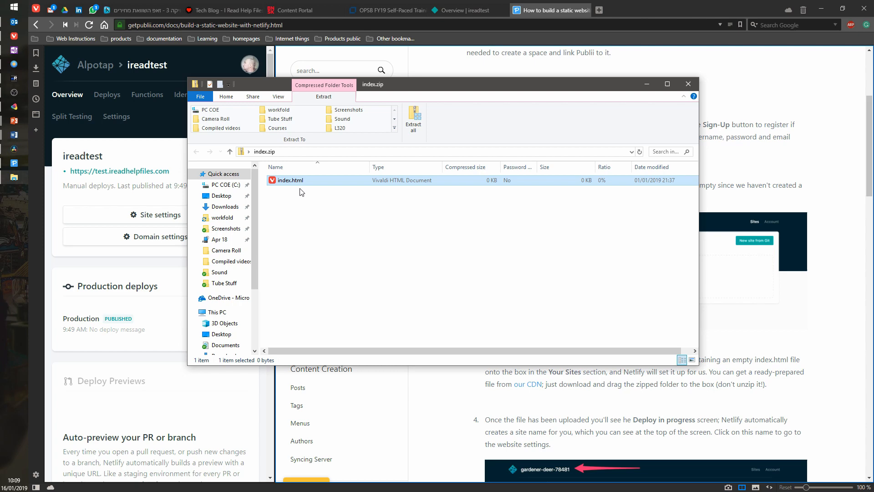
click(687, 83)
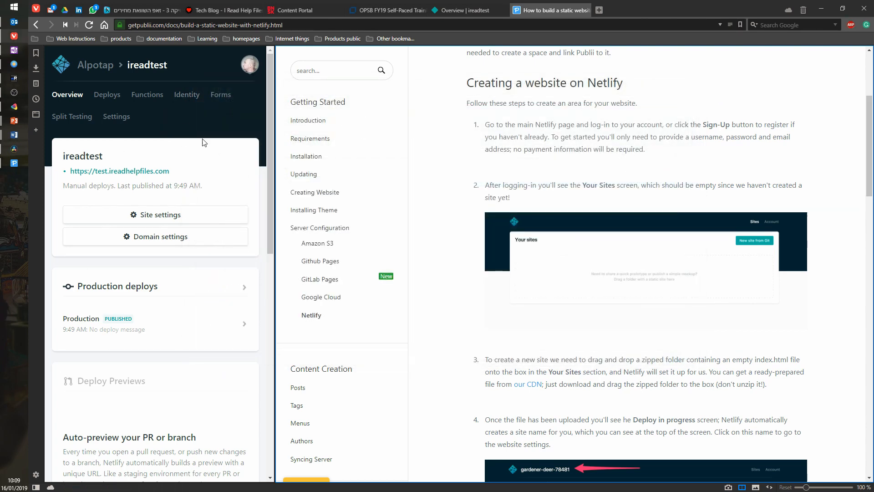
scroll(down, 3)
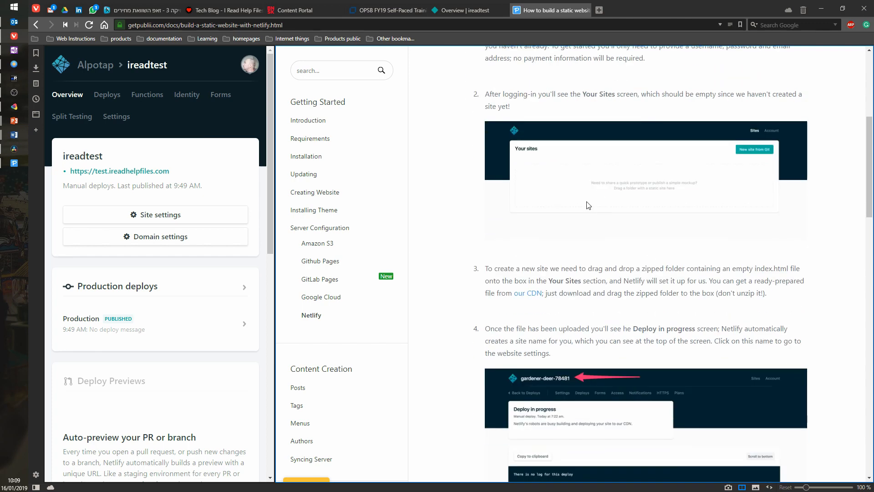
scroll(down, 3)
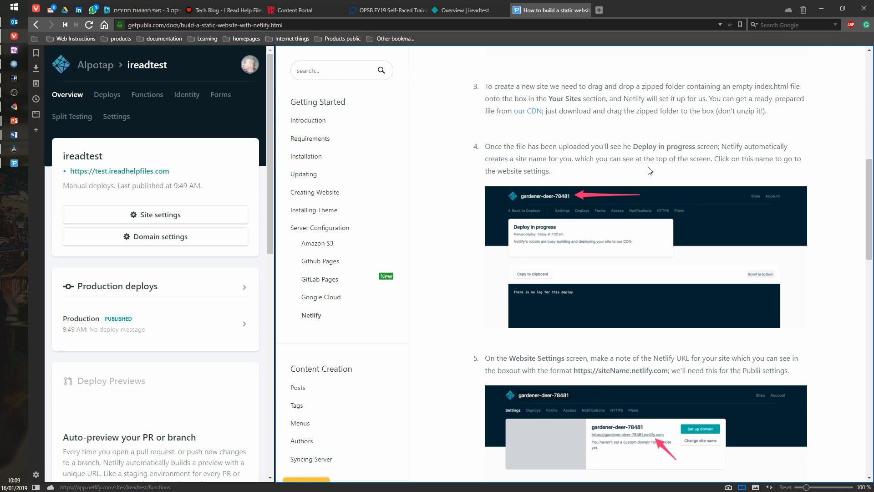
scroll(down, 3)
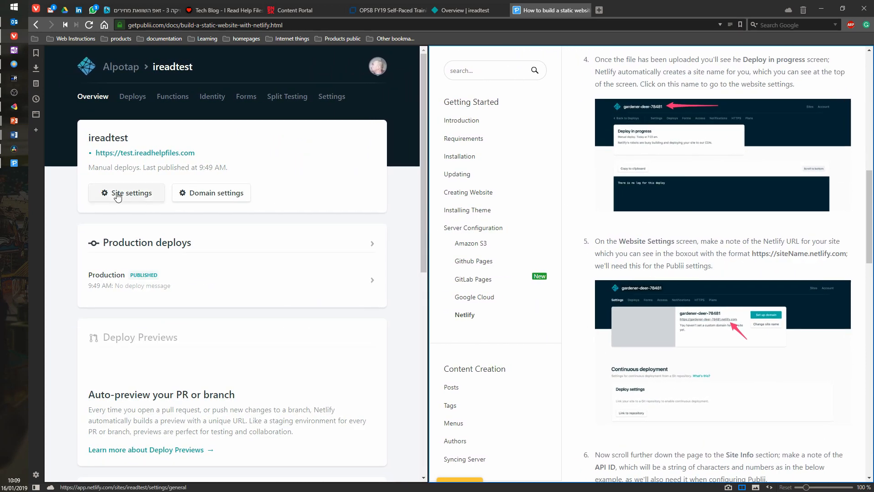
In the ireadtest site settings, copy the API ID fd78fea4-fa2d-41d6-a70c-a19616a9db13
click(125, 192)
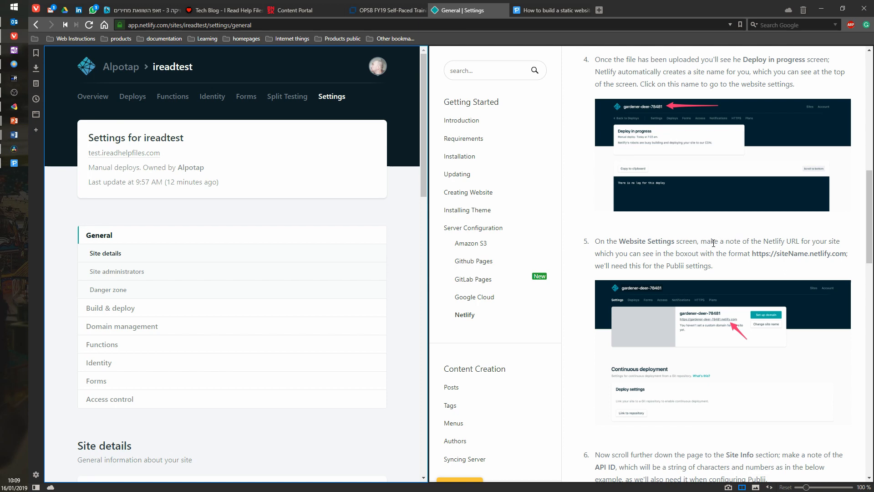
scroll(down, 3)
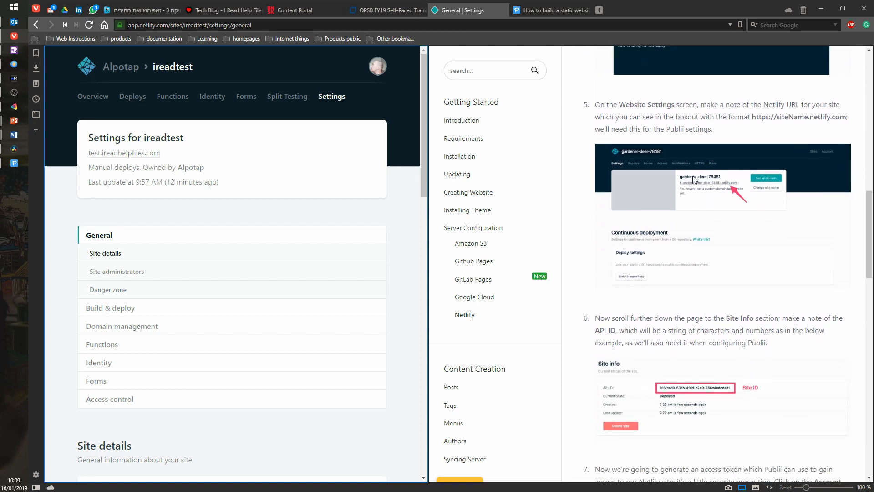
mouse_move(134, 272)
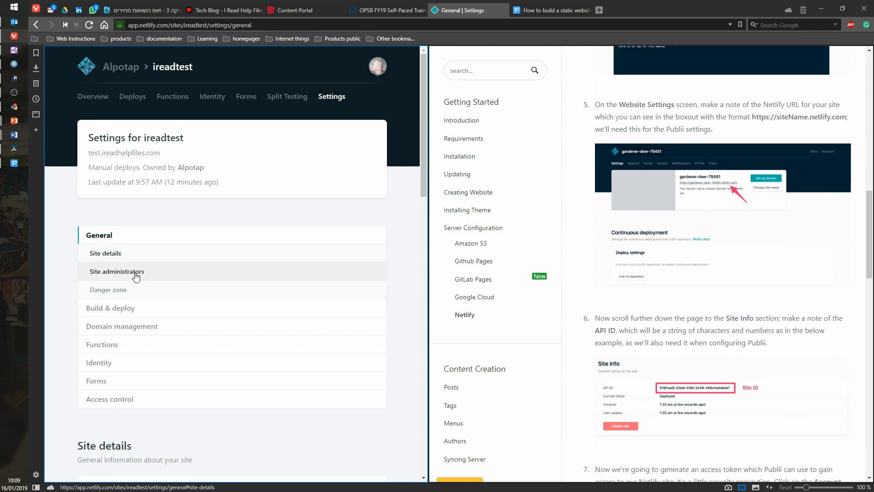
scroll(down, 3)
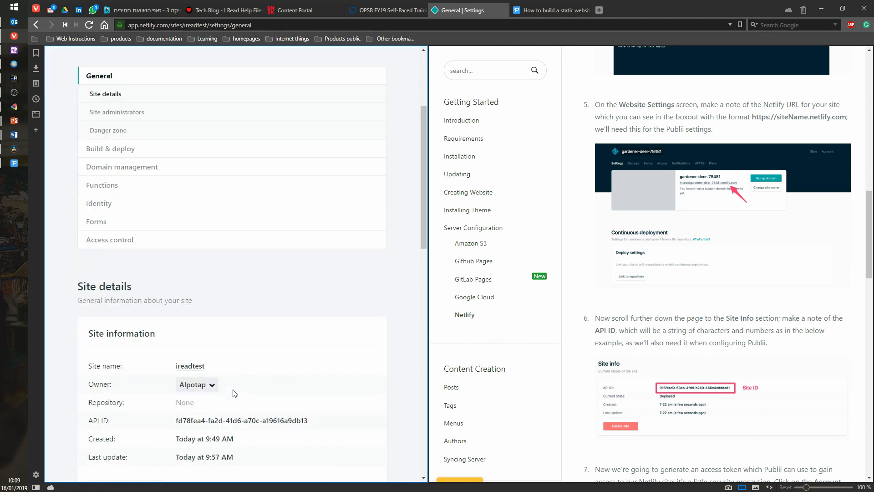
scroll(down, 3)
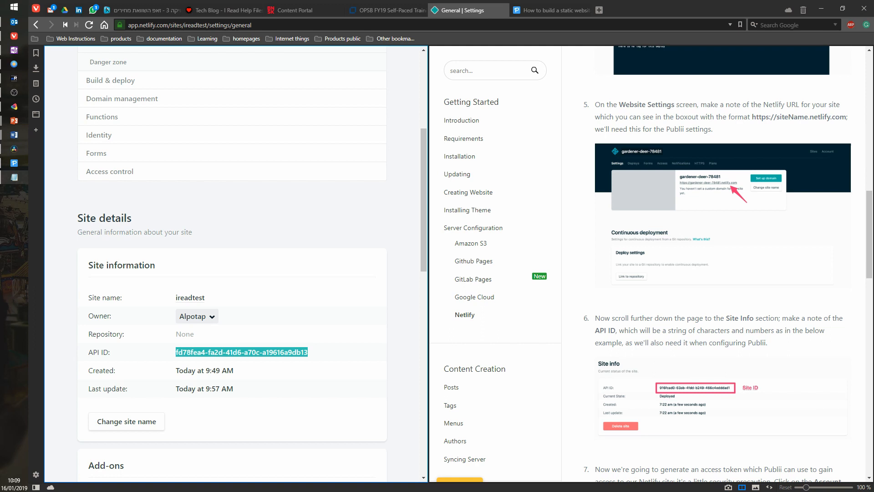
text(fd78fea4-fa2d-41d6-a70c-a19616a9db13)
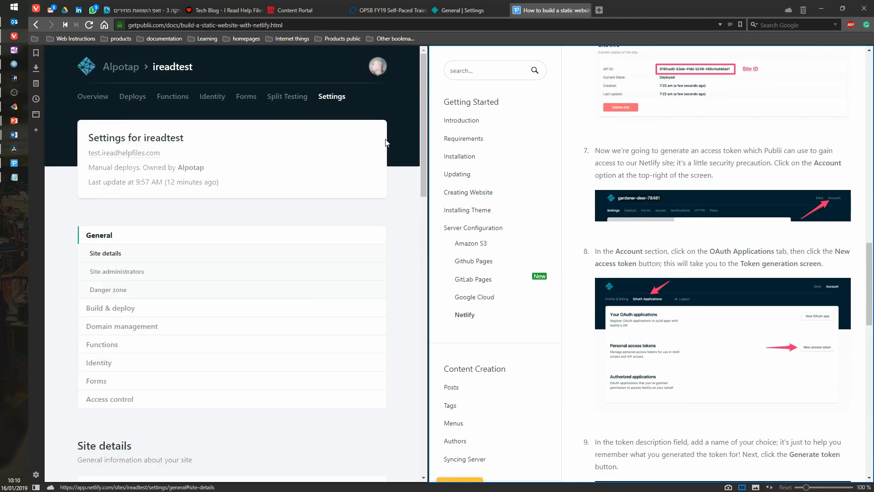
Go to Netlify account settings and reach the OAuth applications page with personal access tokens
click(377, 66)
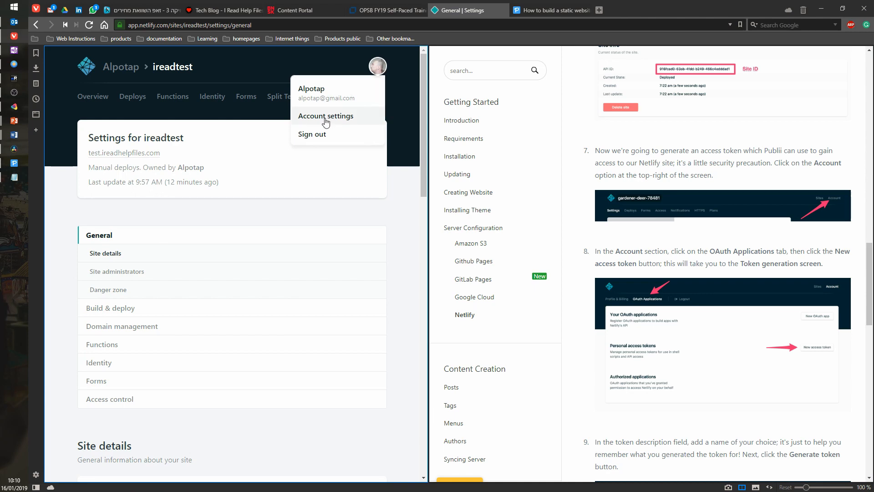
click(326, 116)
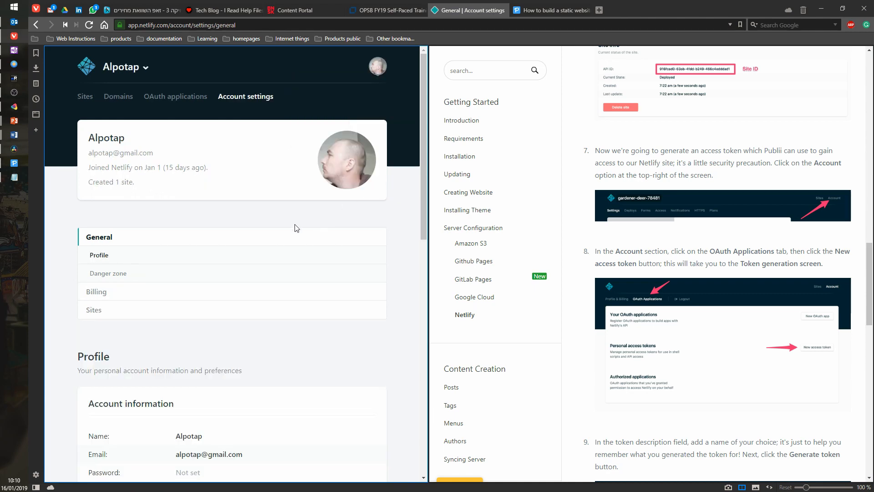
scroll(down, 3)
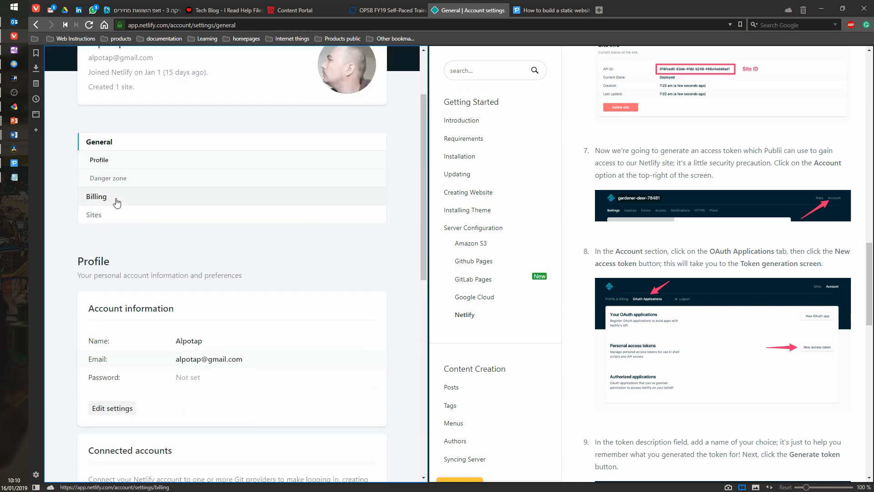
click(94, 215)
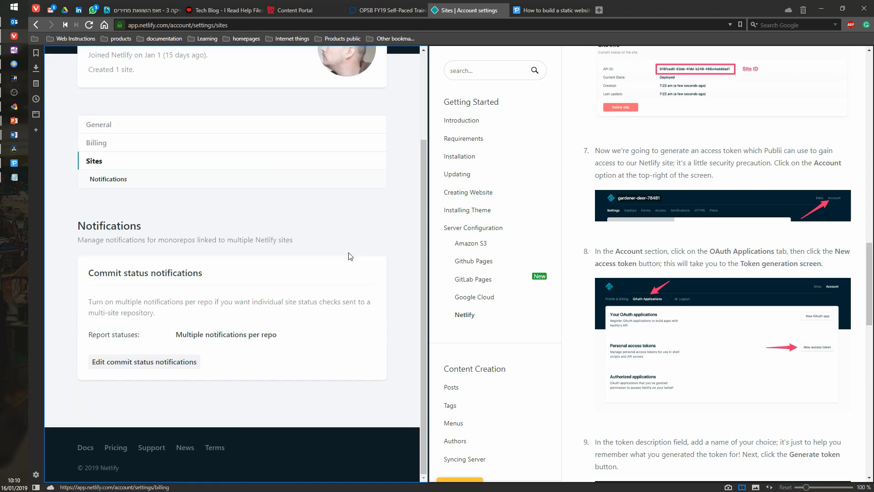
mouse_move(705, 259)
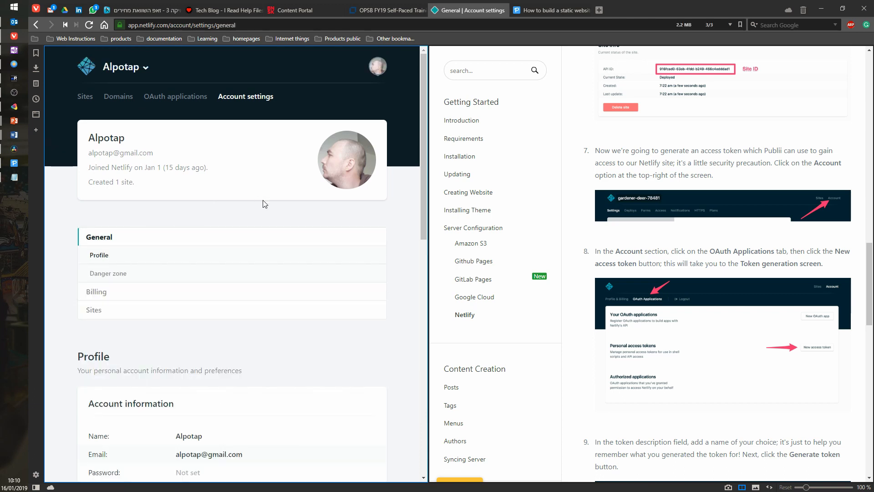
click(175, 95)
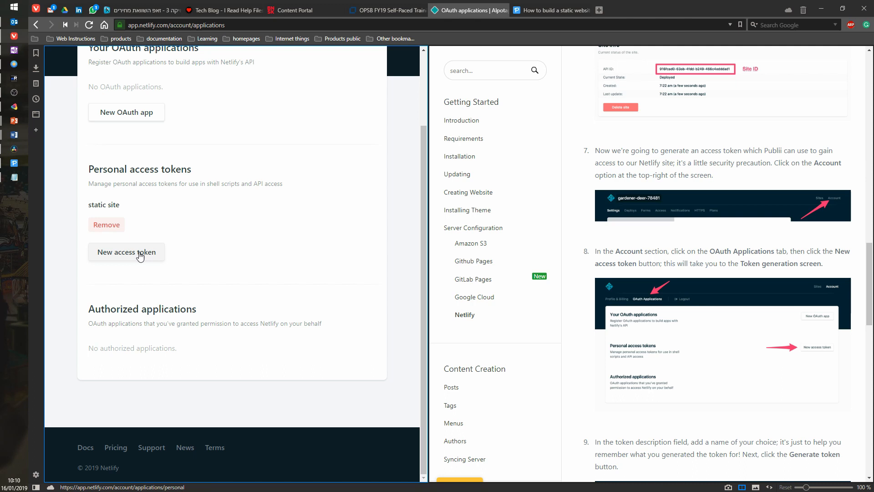
Generate a new personal access token with the description 'test'
click(126, 252)
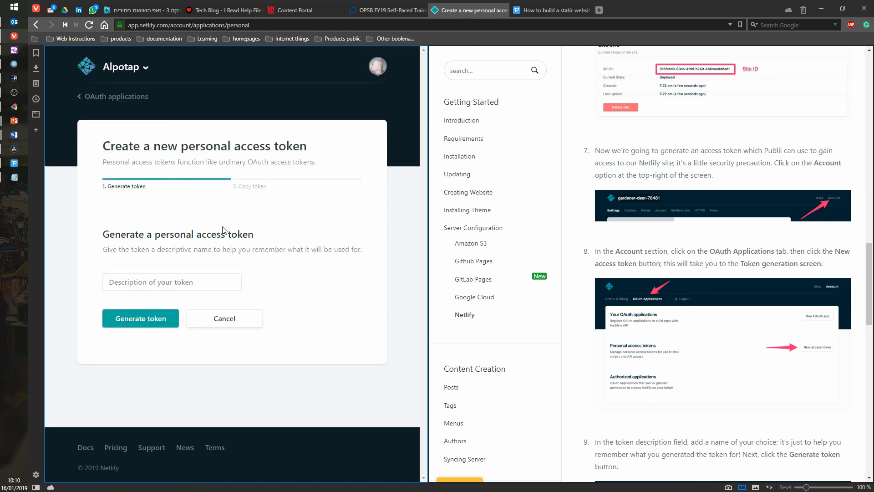
mouse_move(145, 307)
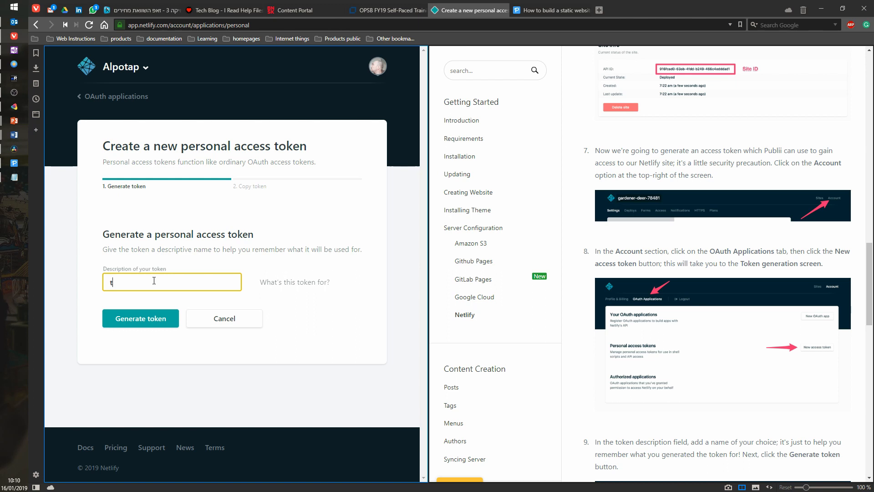
text(est)
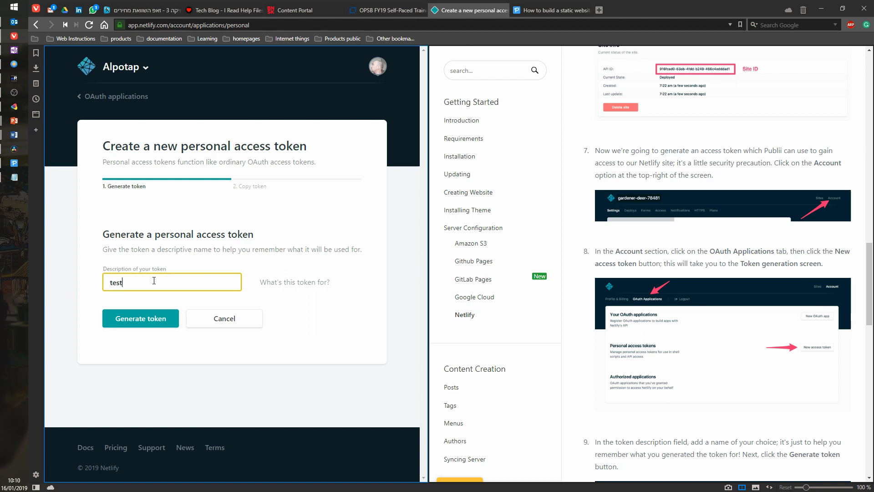
click(140, 319)
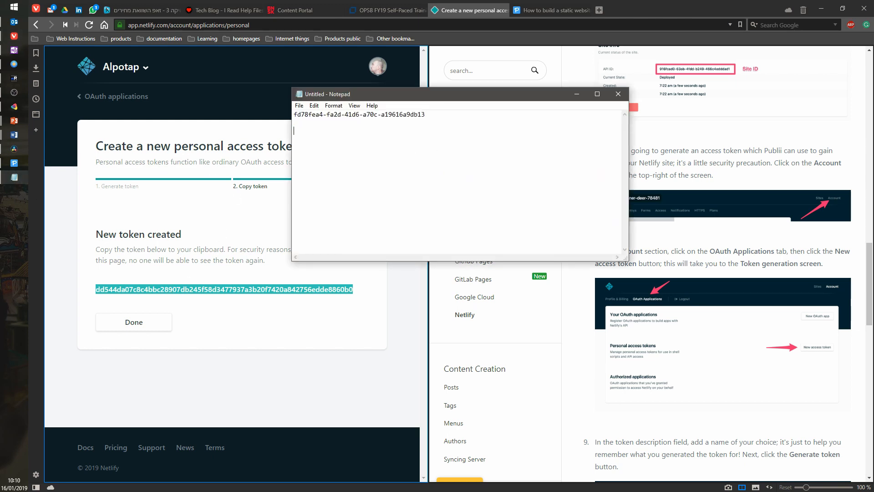
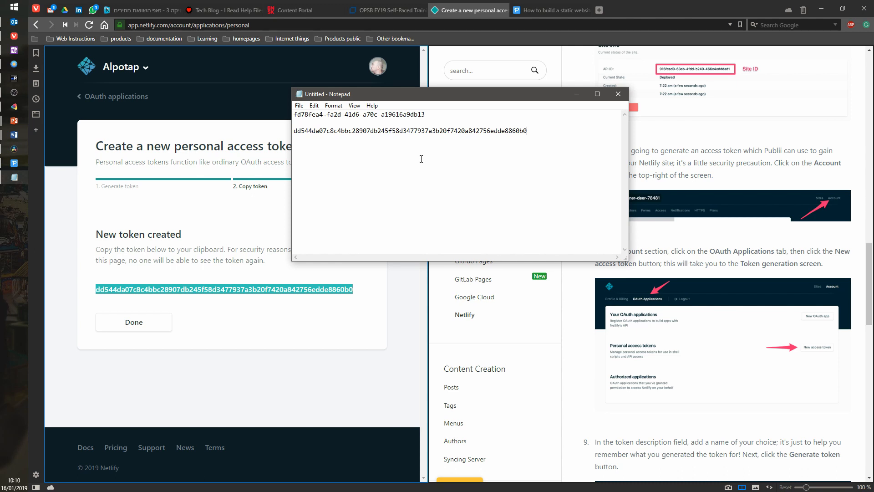
Paste the new access token into Notepad beneath the site ID
mouse_move(459, 156)
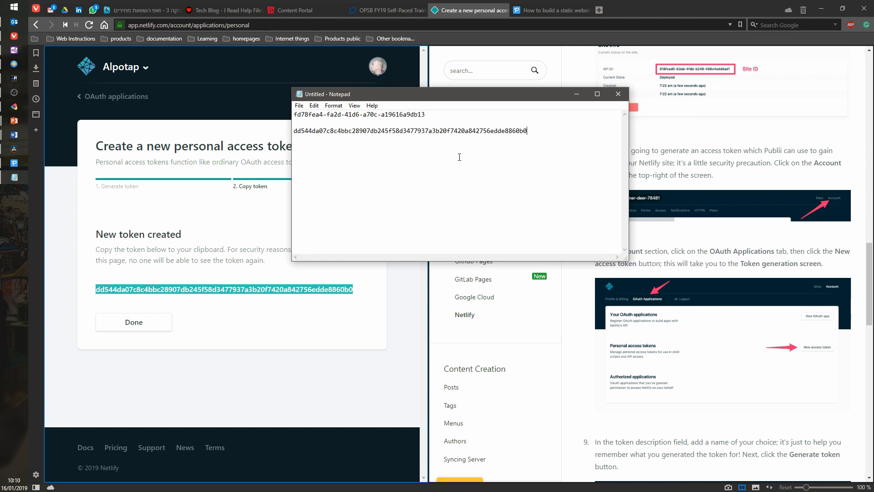
mouse_move(452, 108)
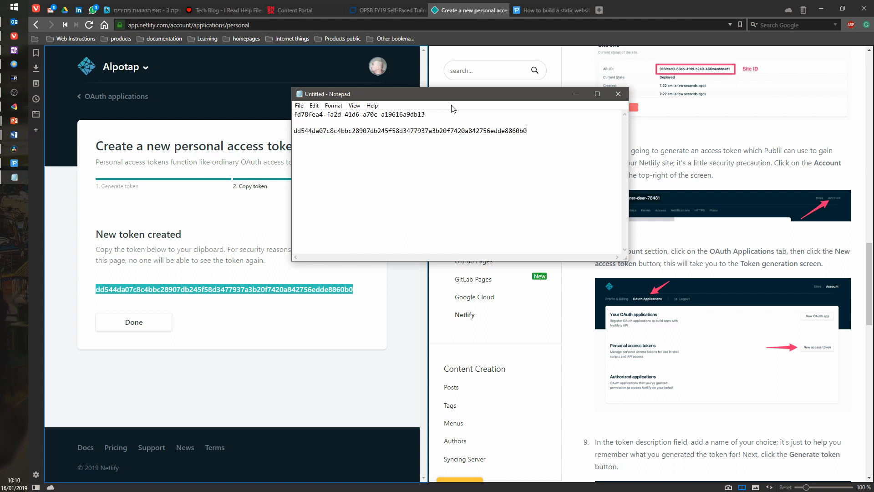
mouse_move(527, 136)
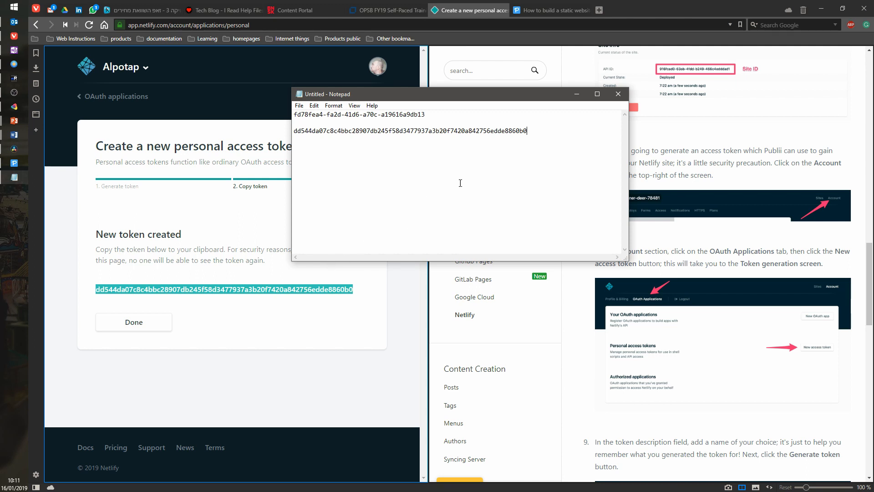
Finish token creation with Done, then scroll the guide to 'Configuring Publii for Netlify'
click(134, 321)
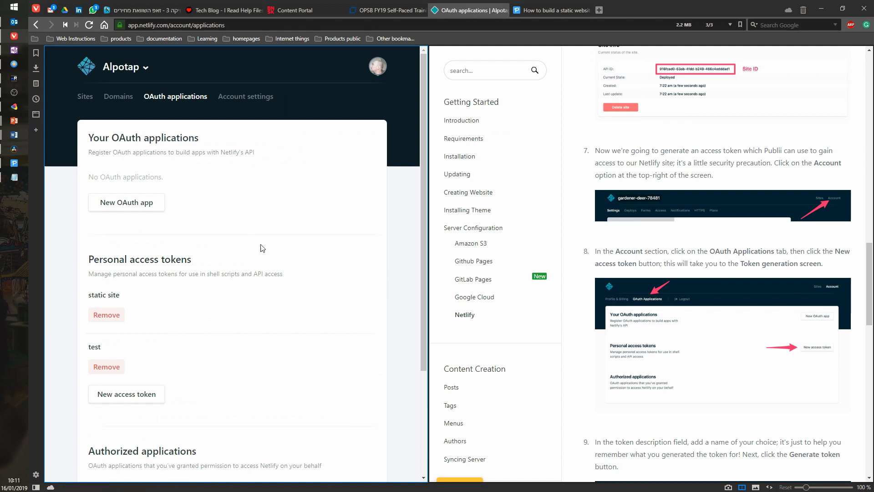
scroll(down, 3)
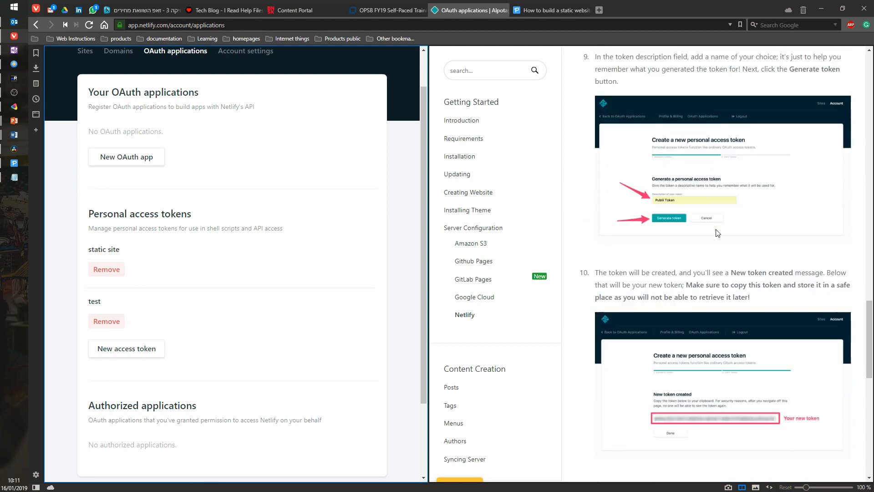
scroll(down, 3)
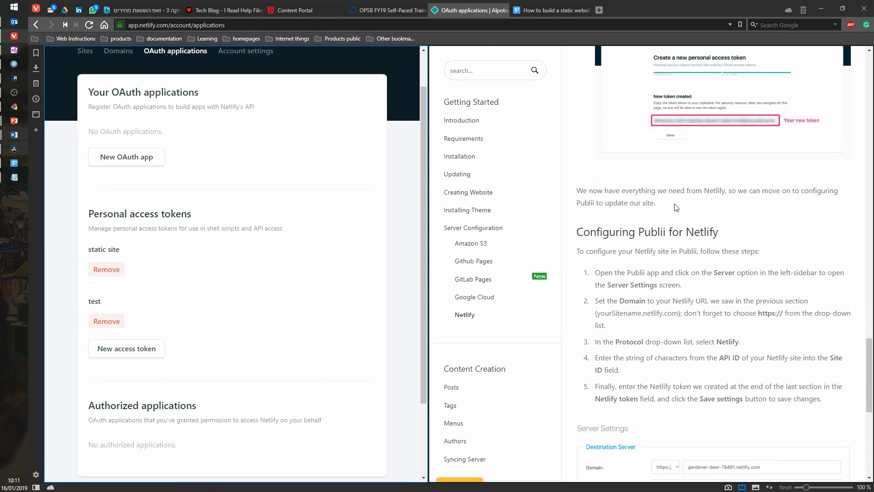
scroll(down, 3)
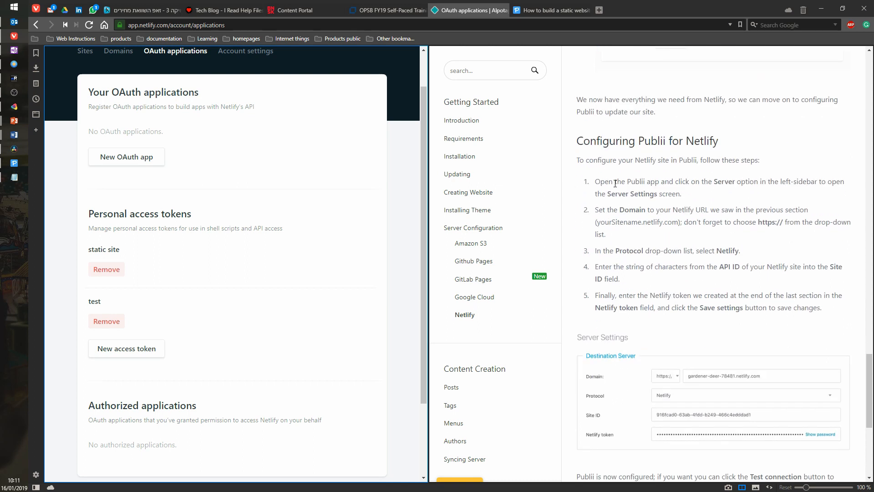
mouse_move(630, 191)
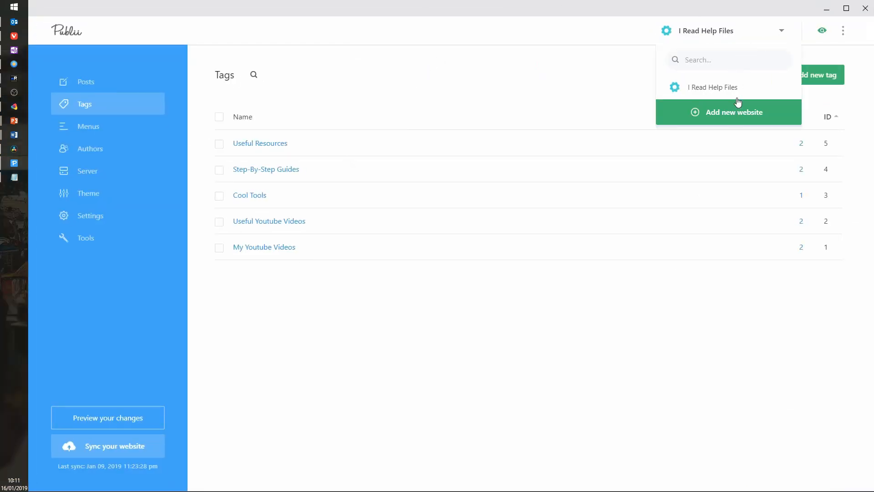
Add a new website named 'test i read' with author name 'A' and create it
click(728, 112)
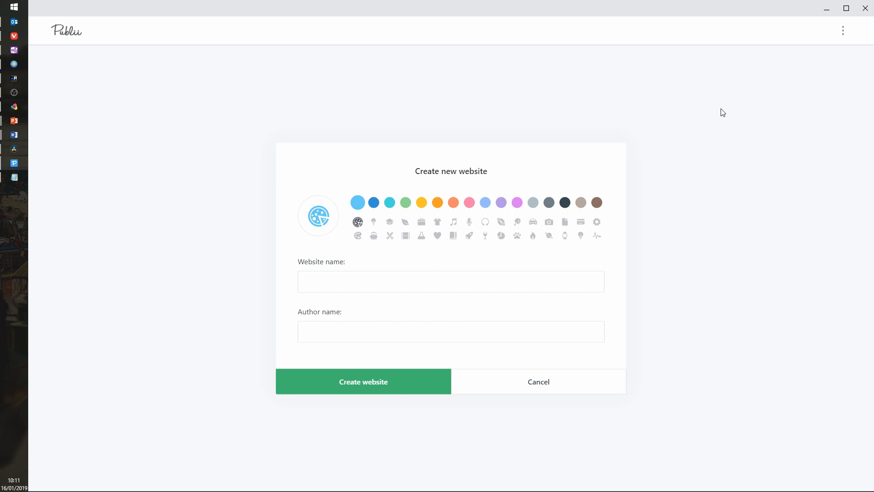
mouse_move(598, 183)
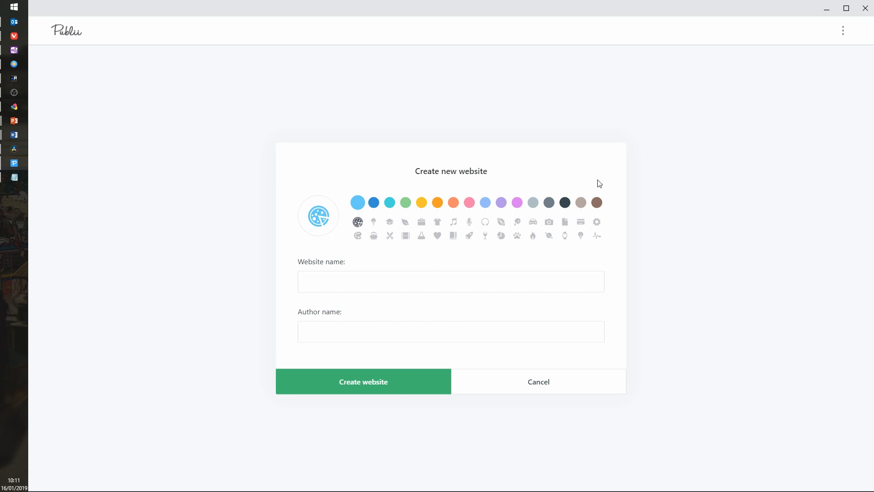
mouse_move(467, 212)
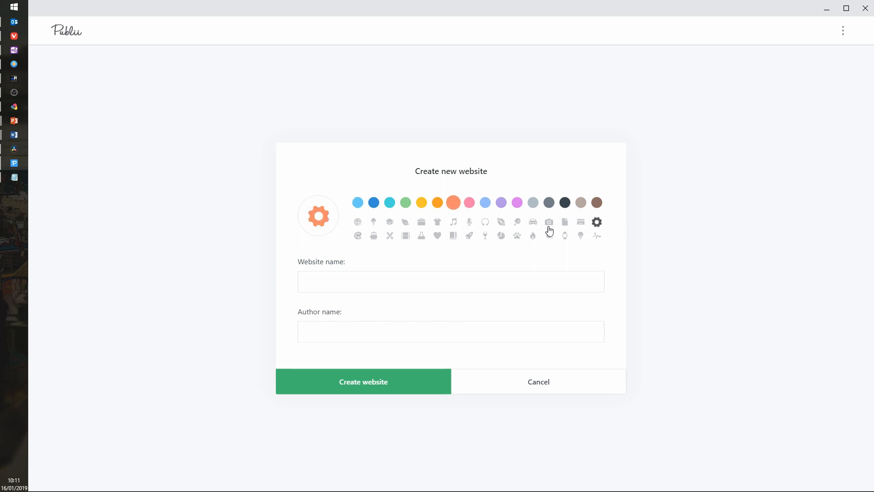
click(450, 282)
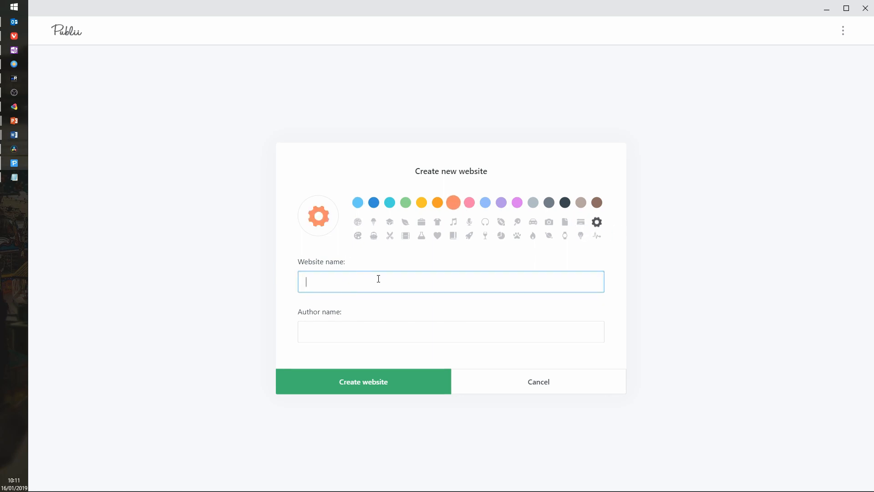
text(test i read)
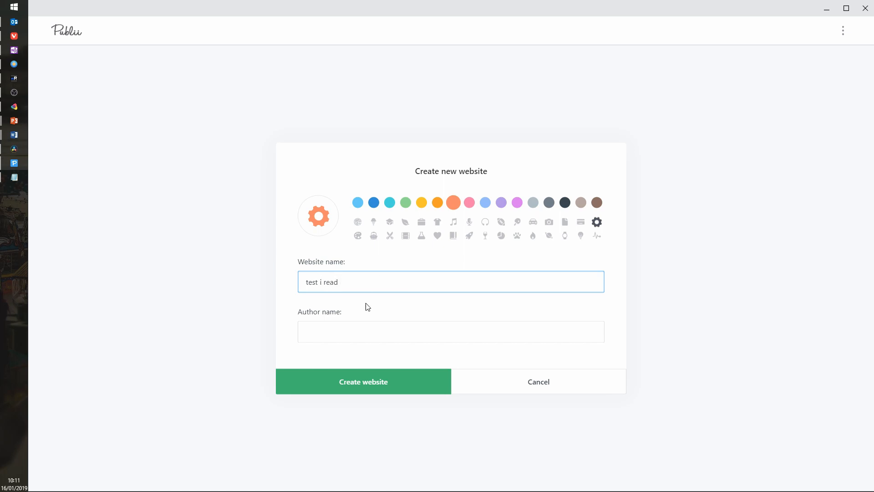
click(450, 331)
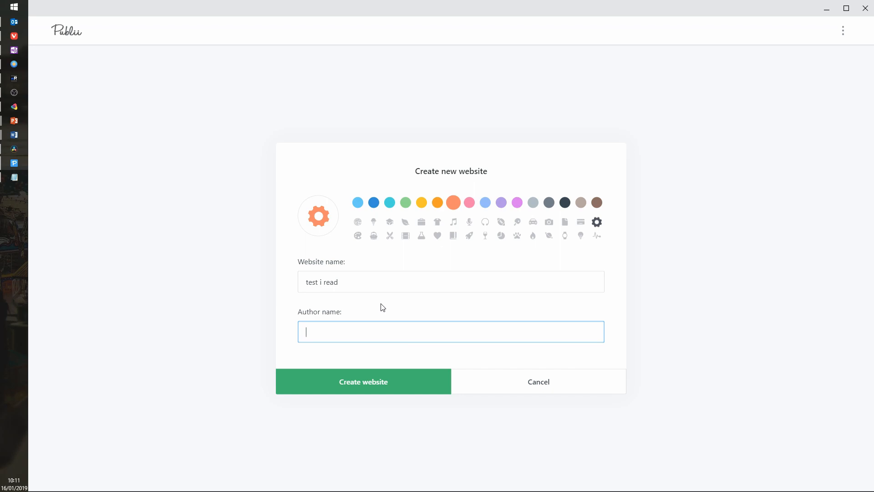
mouse_move(325, 333)
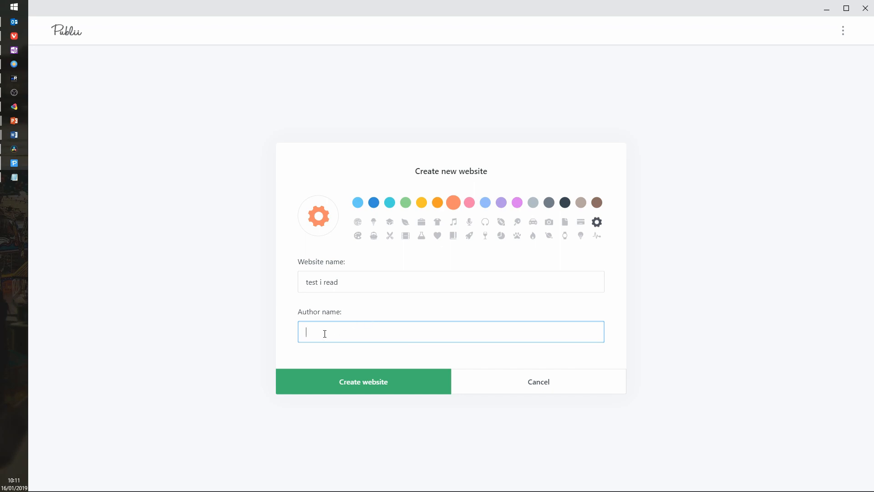
mouse_move(505, 72)
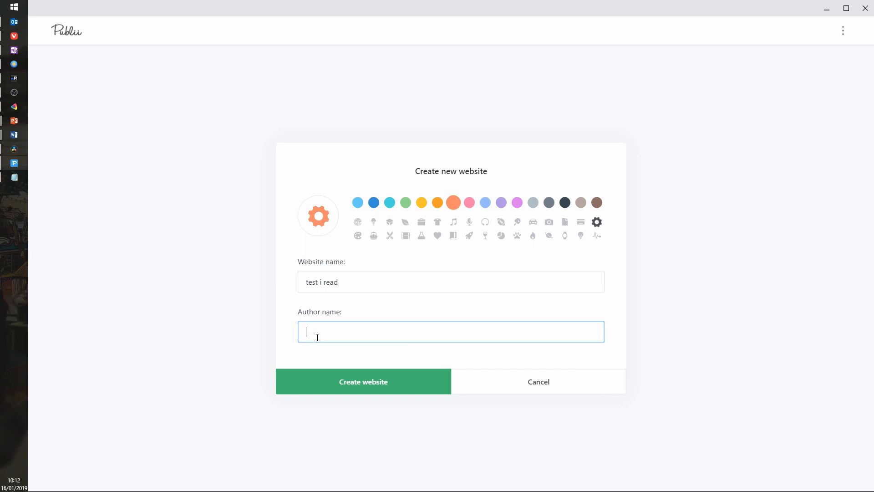
text(A)
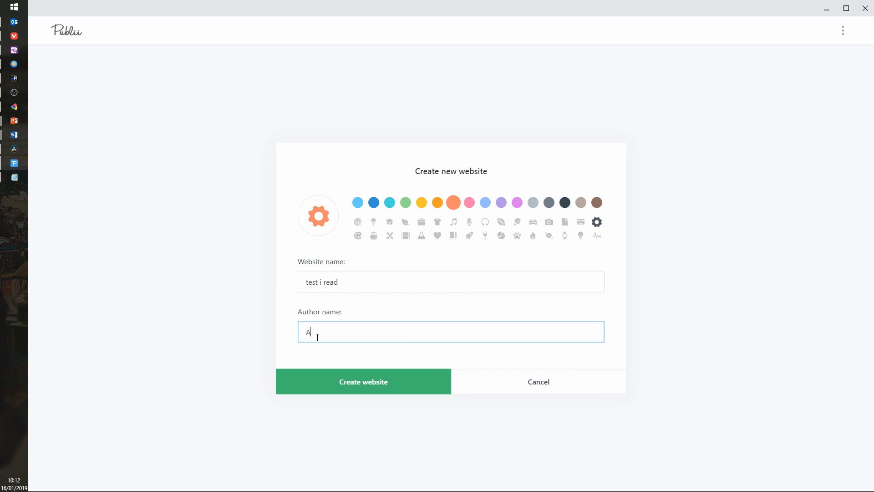
click(363, 381)
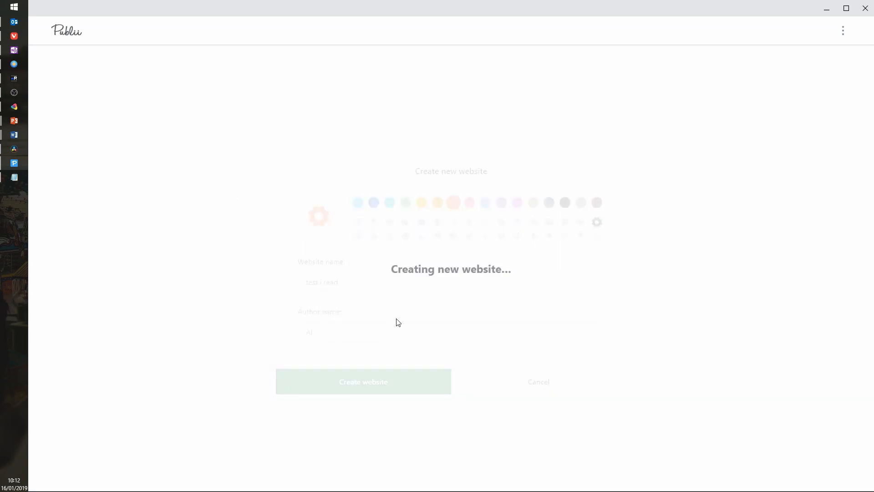
Enter the new site's Server settings from the left sidebar
click(363, 381)
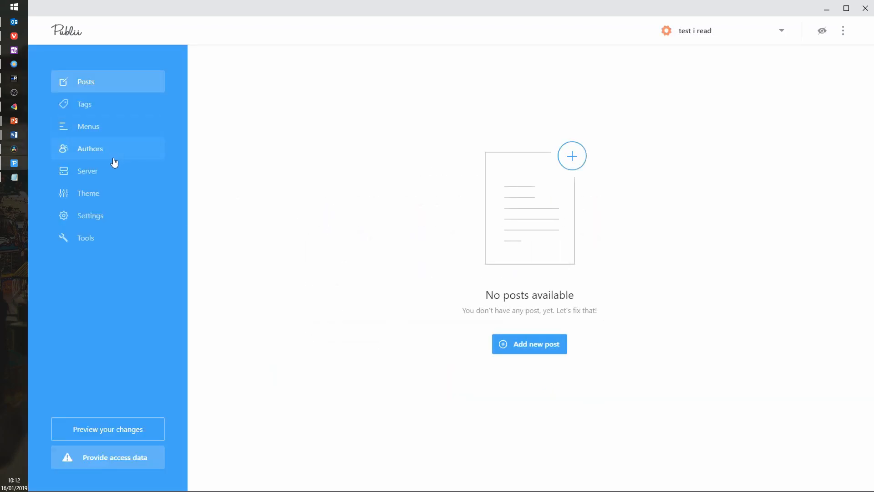
click(87, 171)
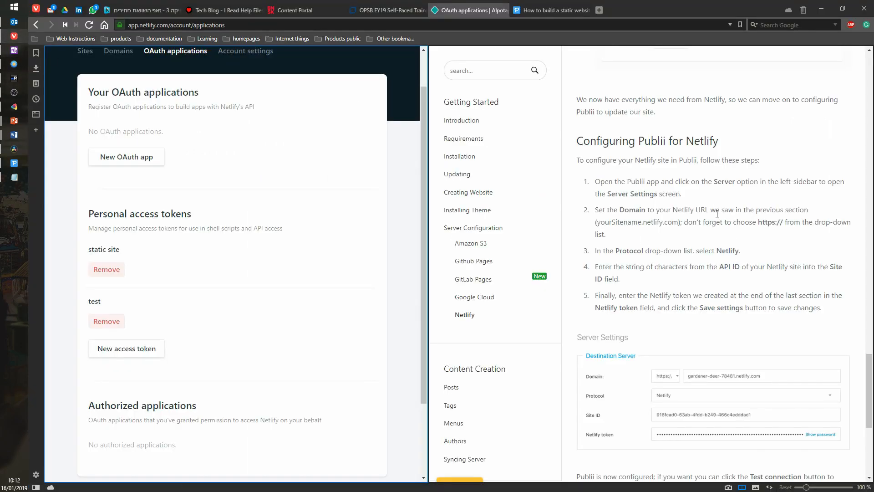
mouse_move(700, 218)
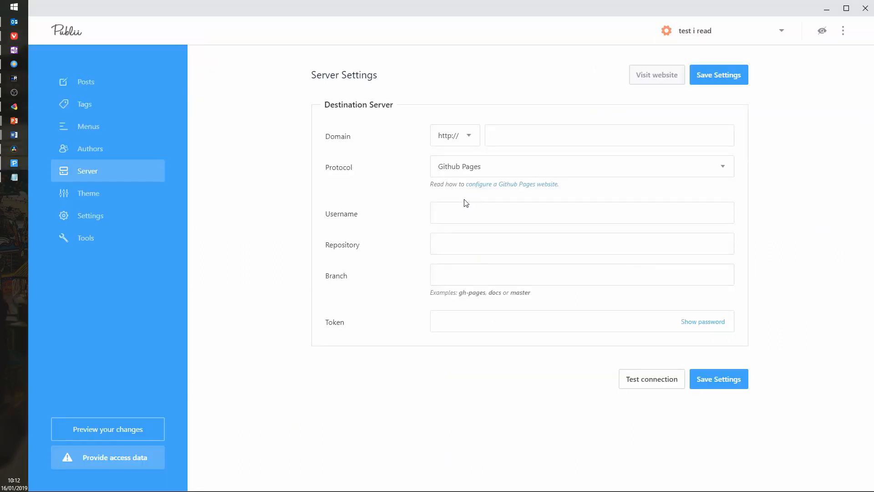
click(454, 135)
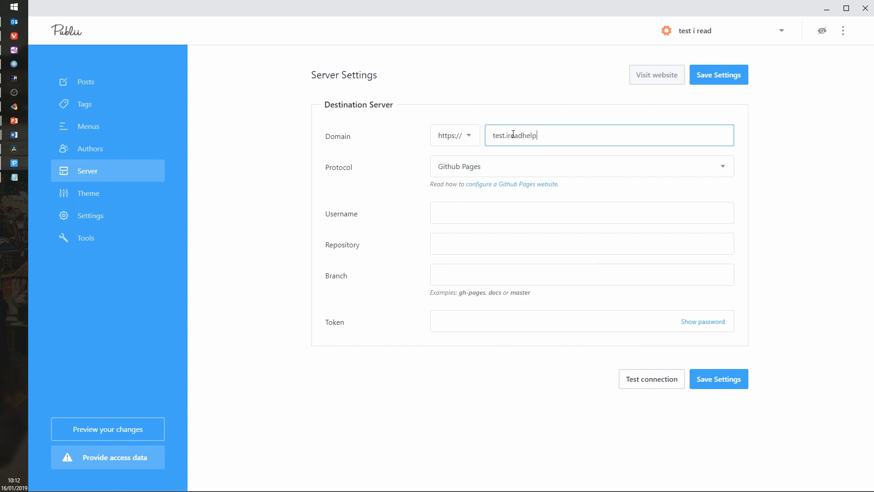
text(files.co)
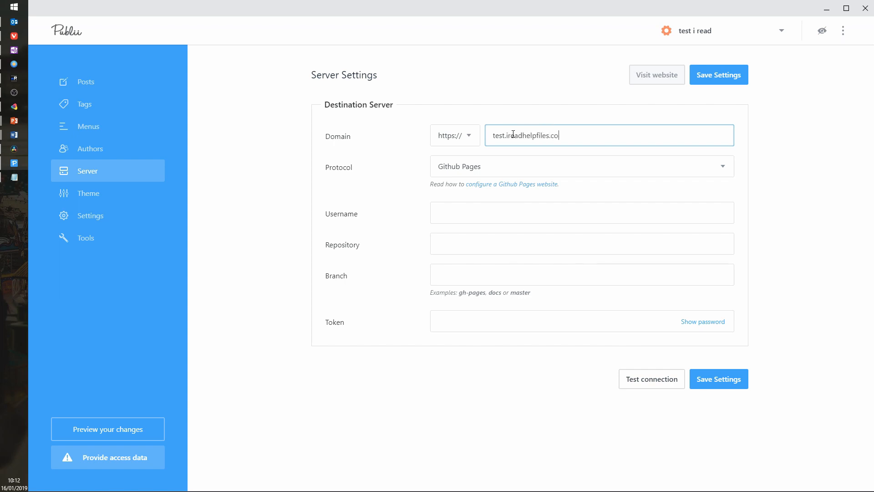
click(582, 165)
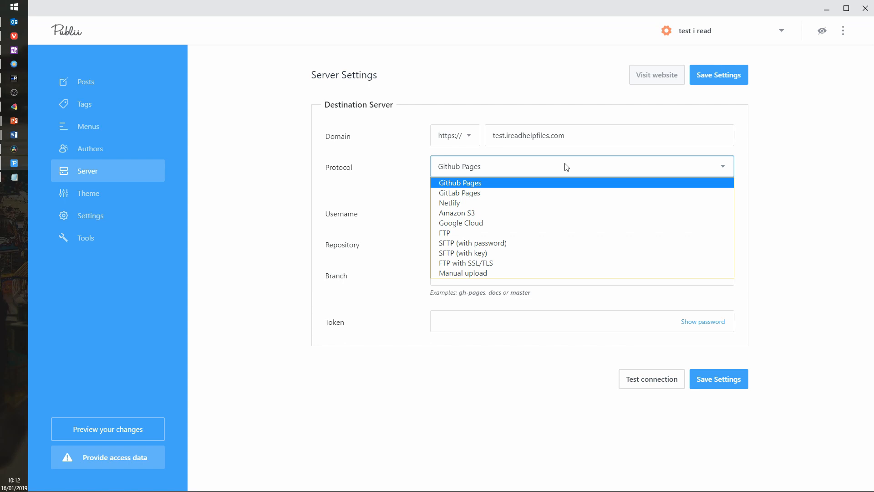
Choose Netlify as protocol, fill in the site ID and token from Notepad, then close the note
click(448, 202)
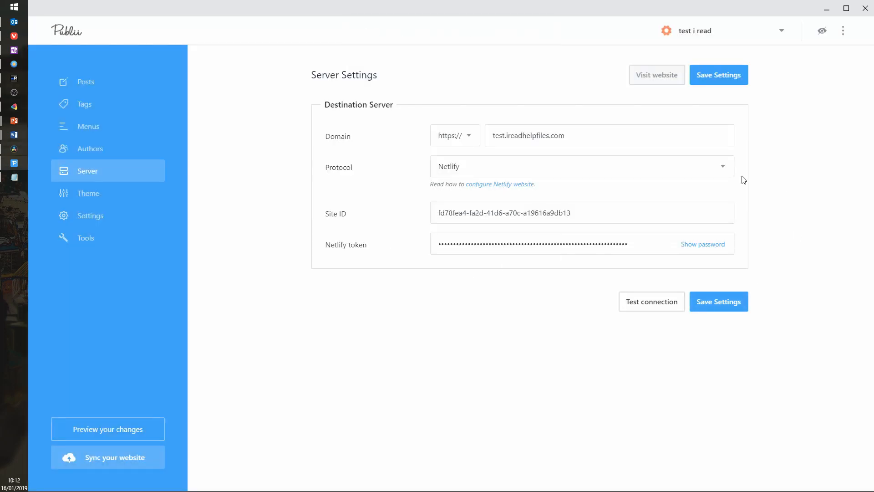
click(718, 74)
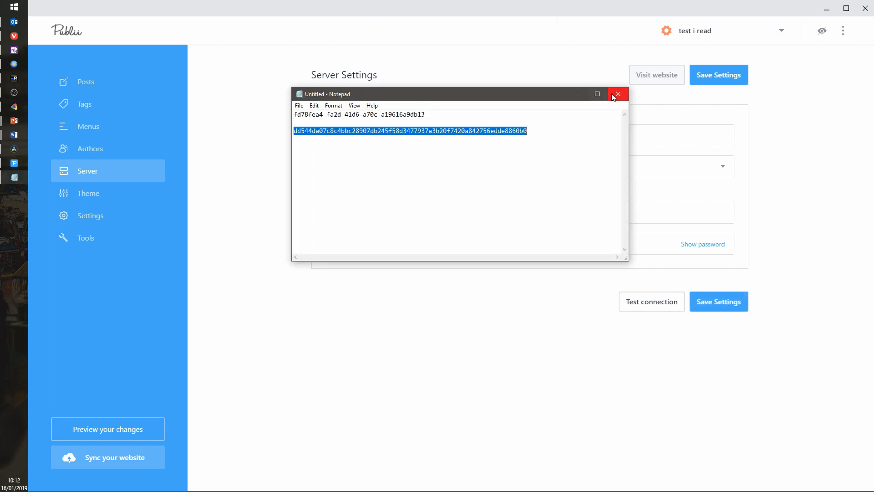
click(617, 94)
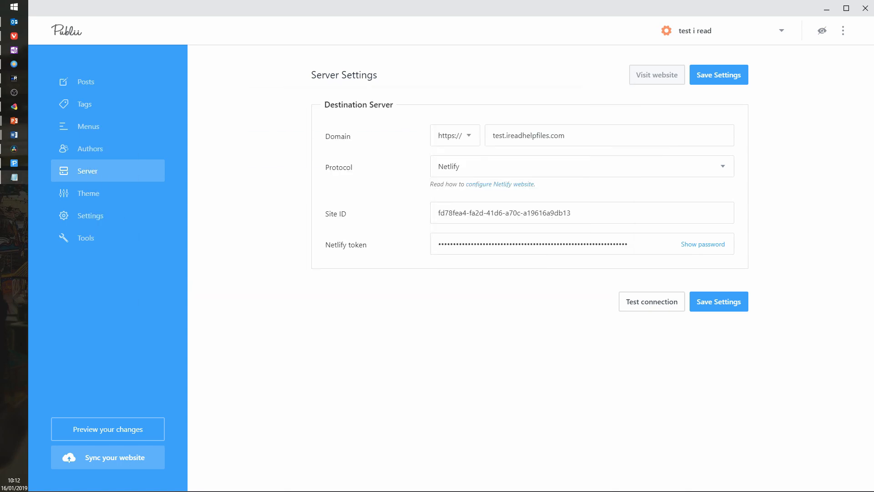